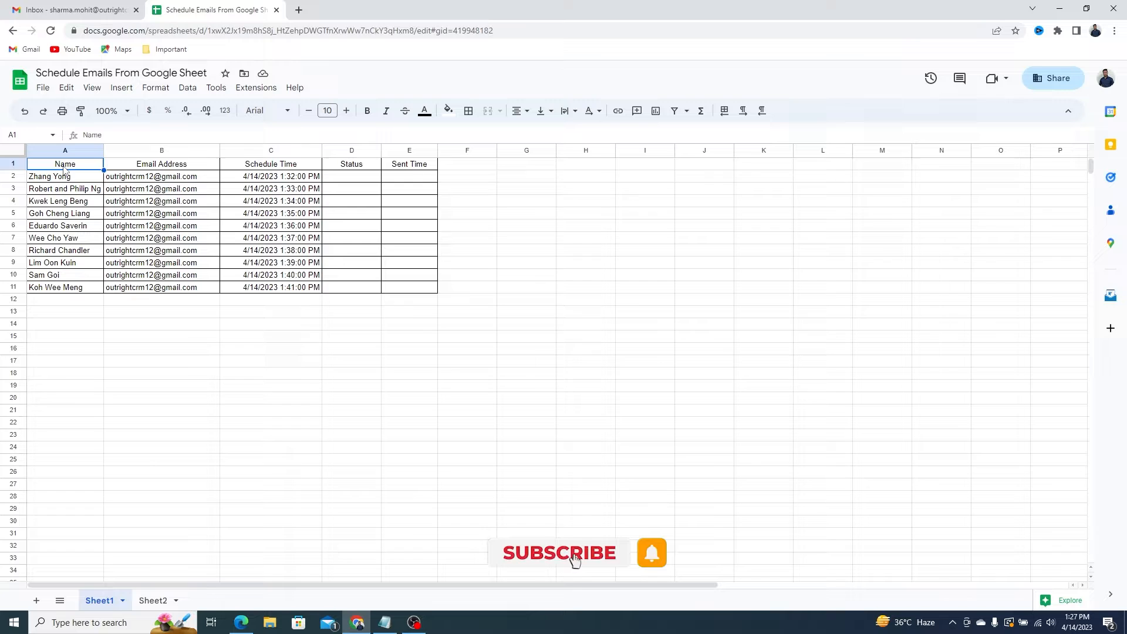
Step: Inspect the Email Address, Schedule Time and Sent Time columns, then view the Sheet2 email template
left_click(161, 163)
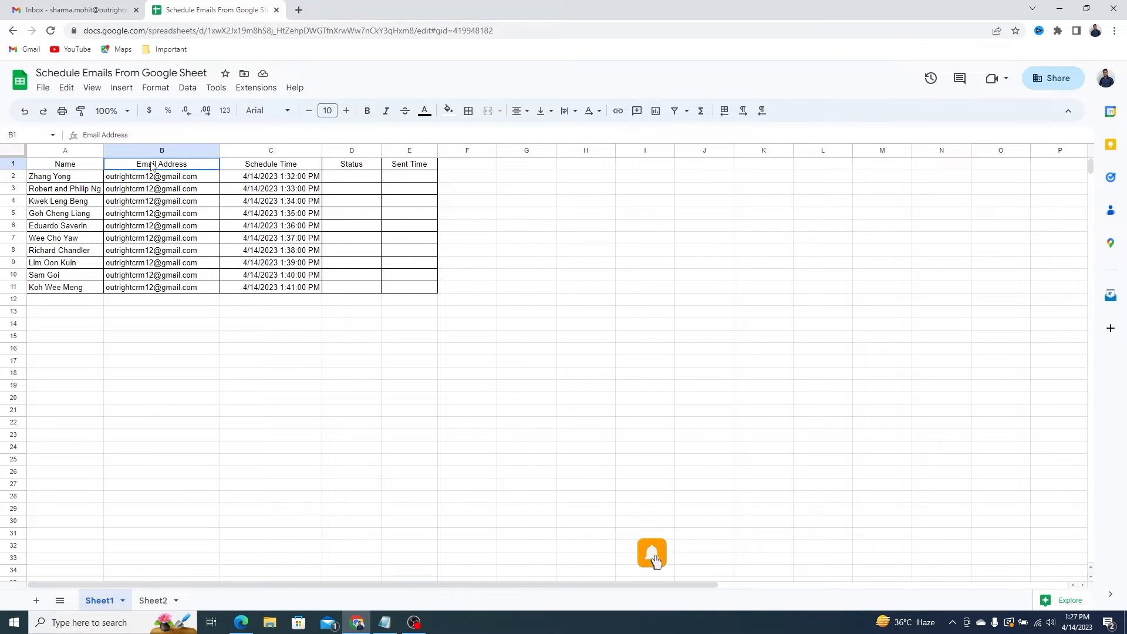
left_click(270, 164)
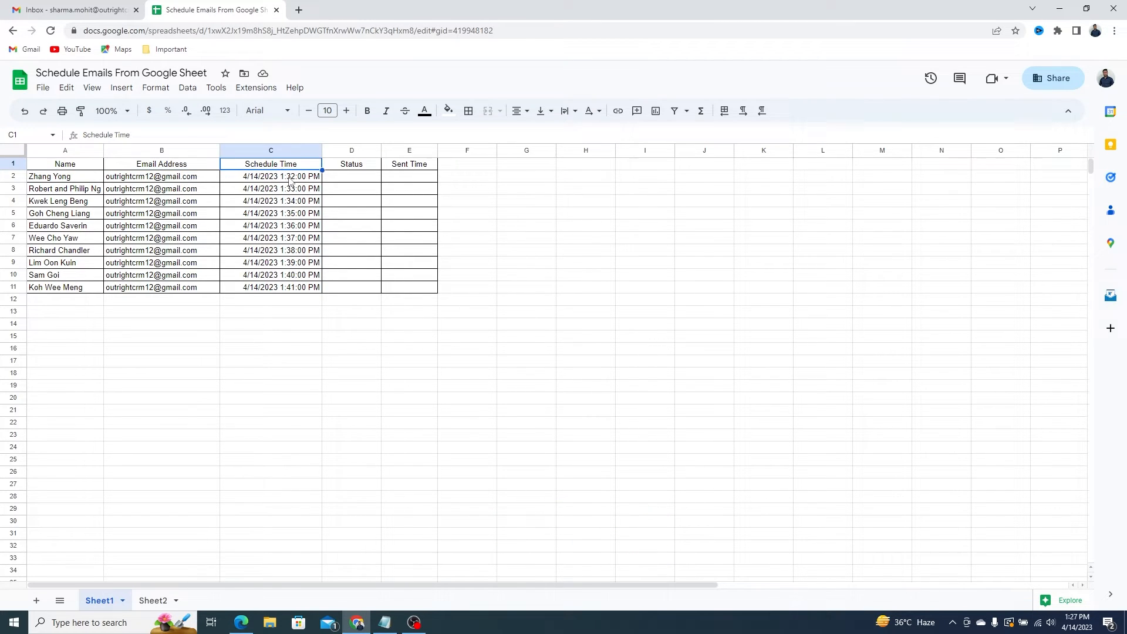
left_click_drag(270, 176, 270, 287)
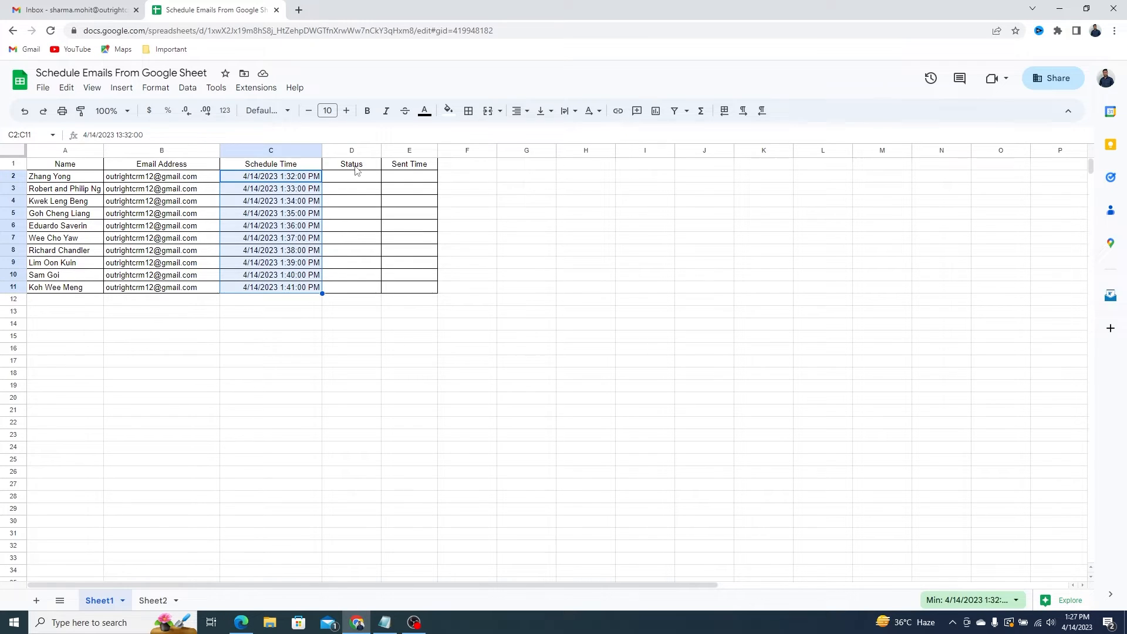
left_click(409, 164)
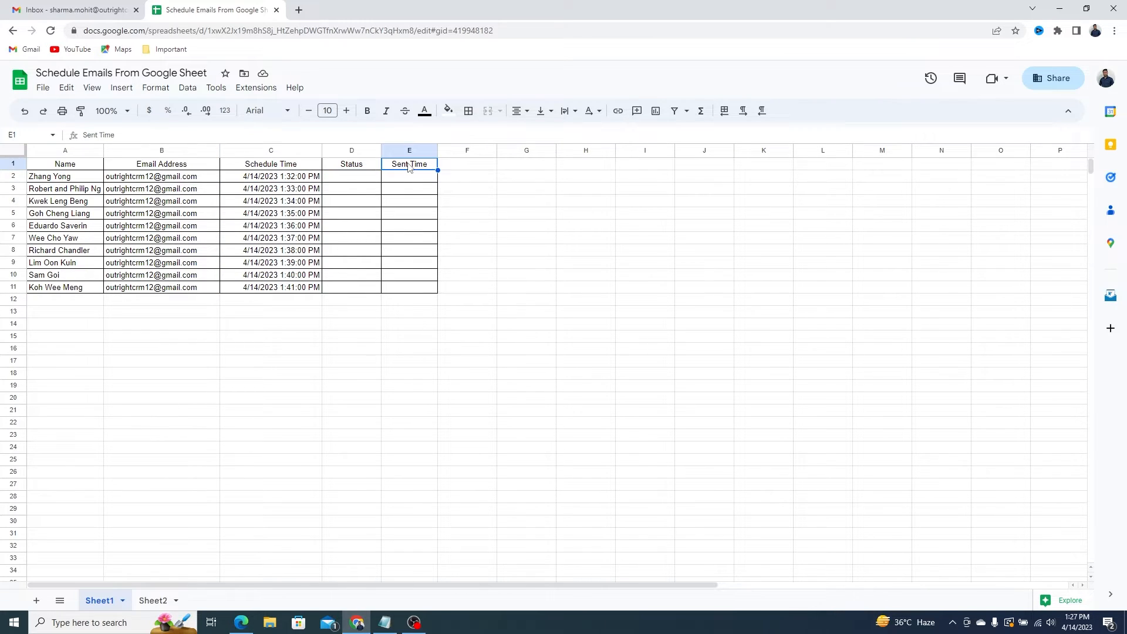
left_click(152, 600)
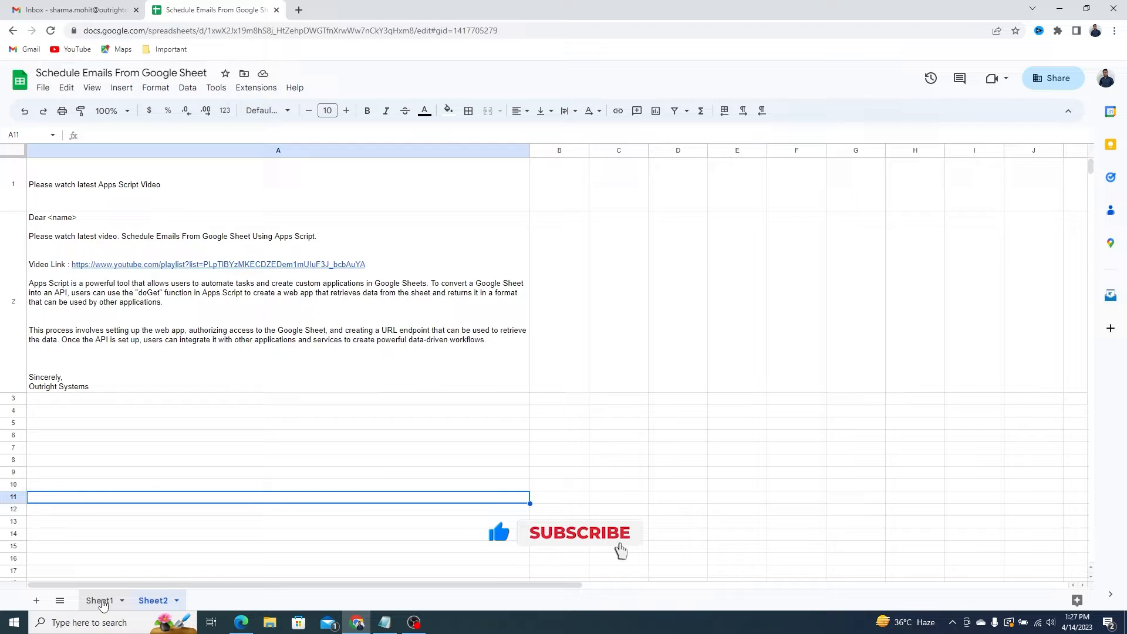
Step: Return to Sheet1's recipient list and check which Google account is signed in
left_click(98, 600)
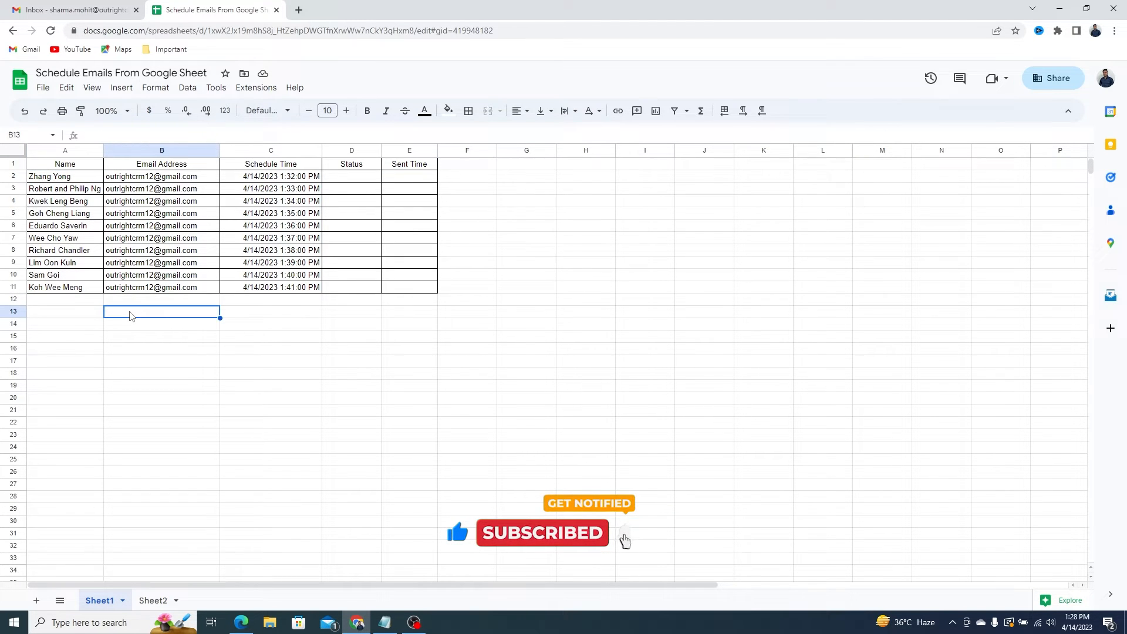
left_click(1105, 78)
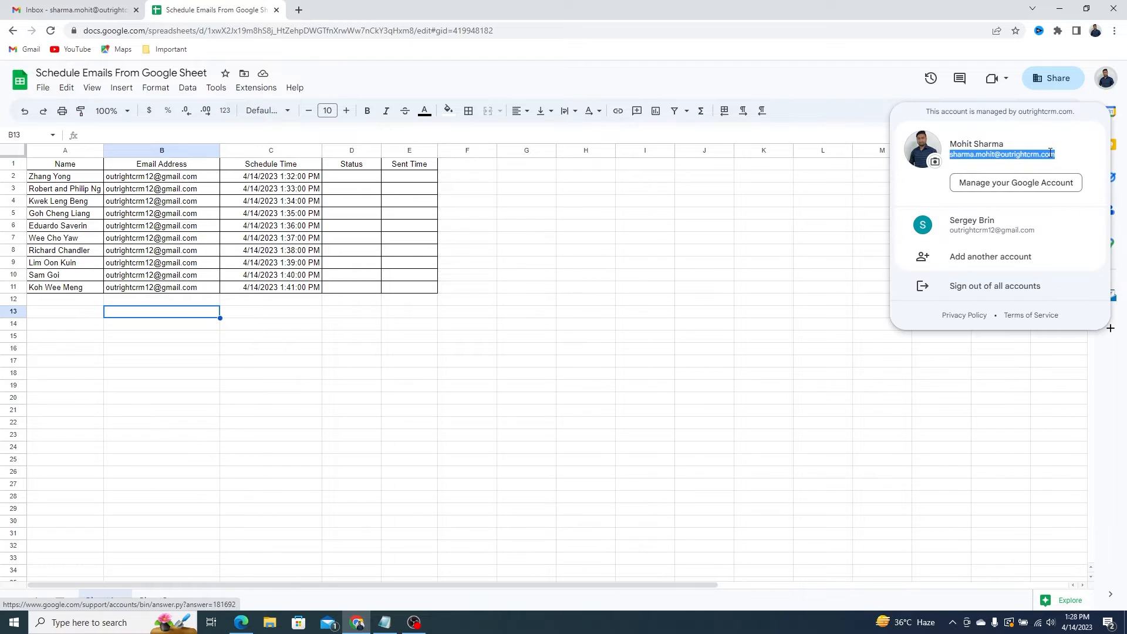
left_click(161, 176)
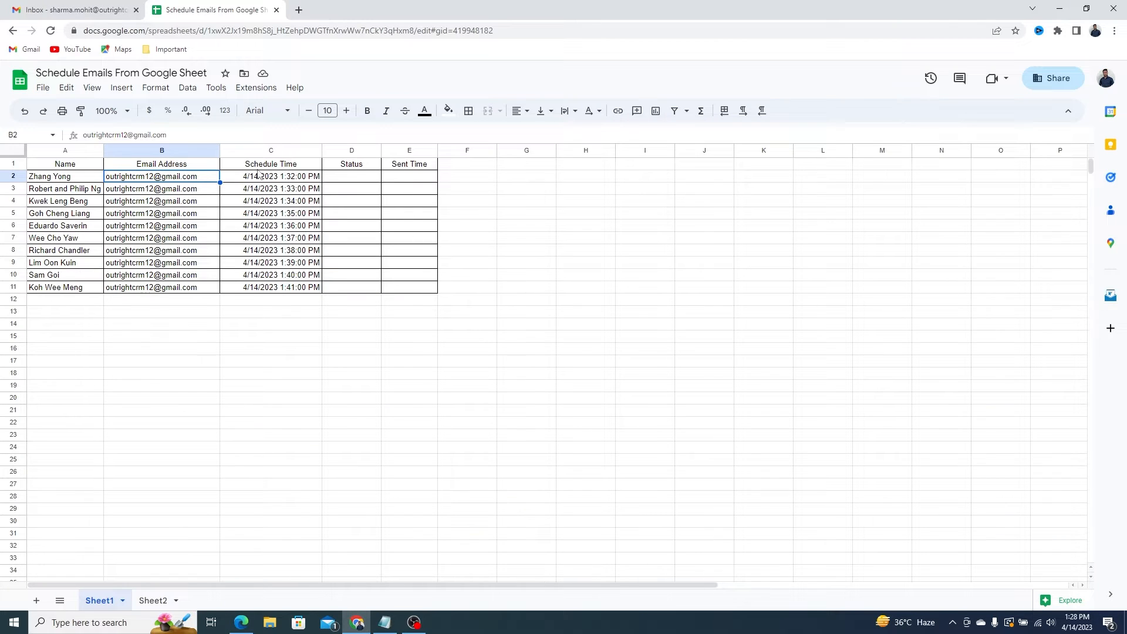
left_click(65, 164)
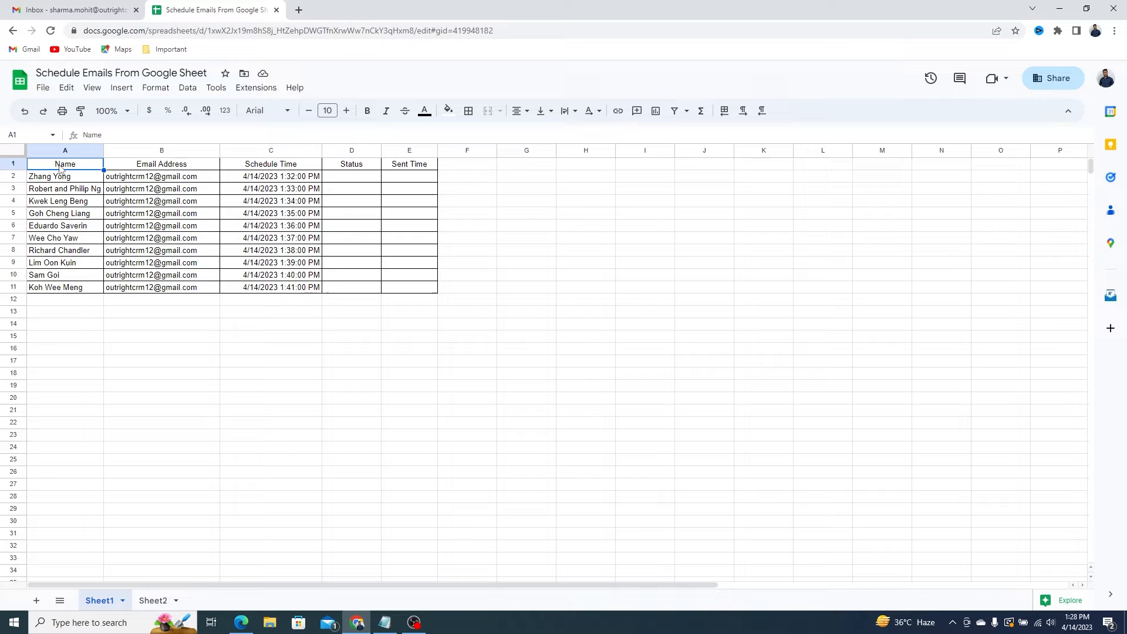
Step: Create the sheet's Apps Script project and rename it 'Schedule Emails from Google Sheet'
left_click(255, 87)
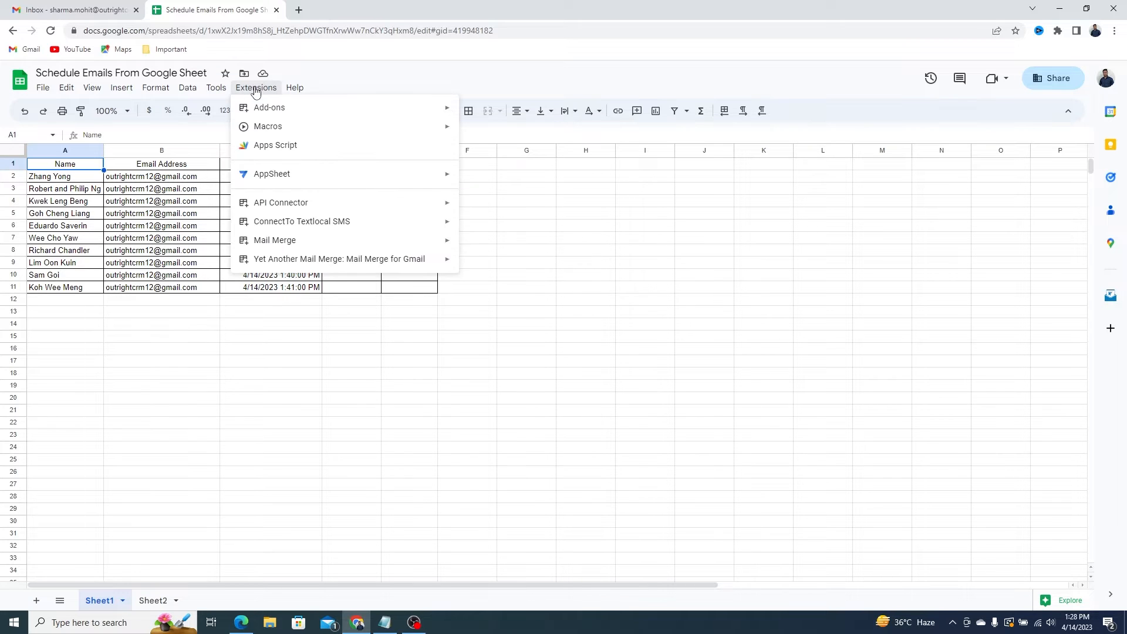
left_click(275, 145)
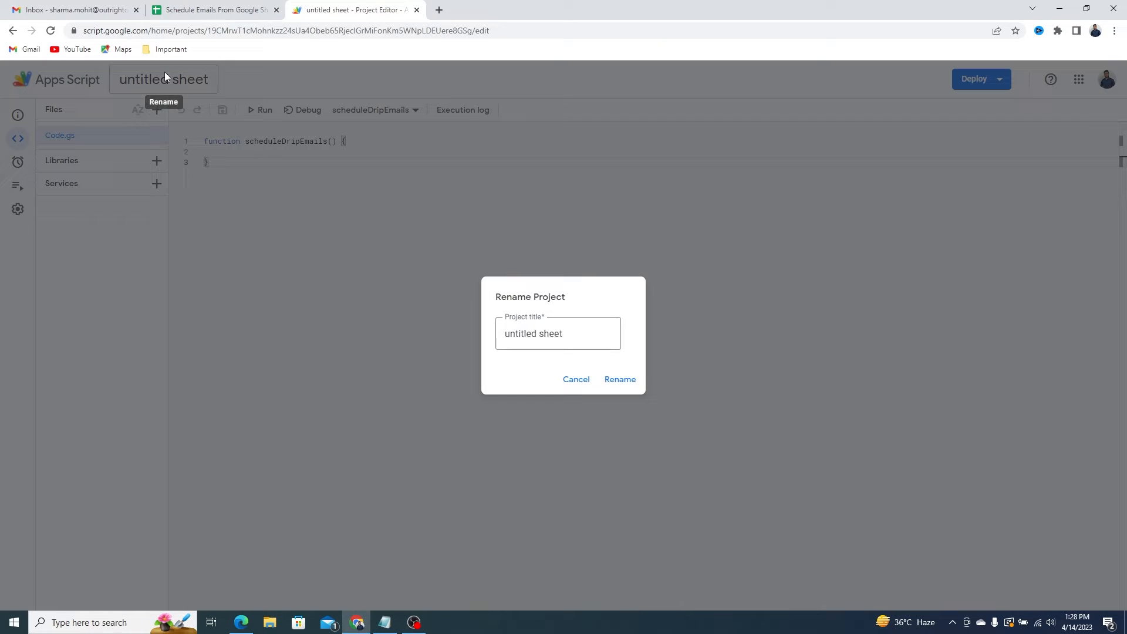
type("Schedule Emails from Goo")
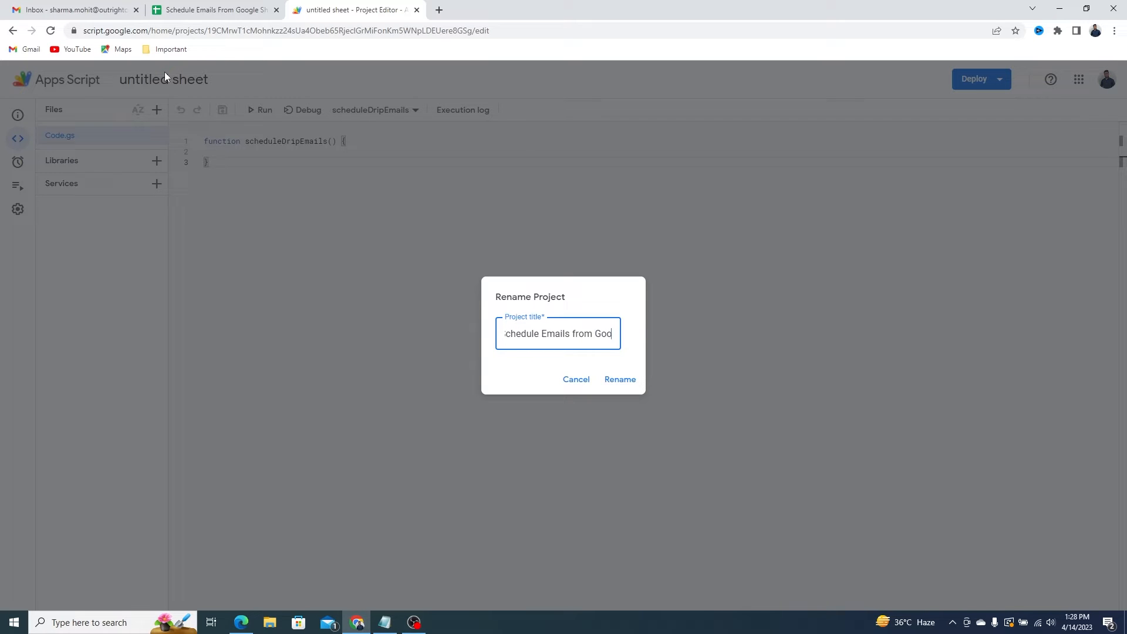
left_click(620, 379)
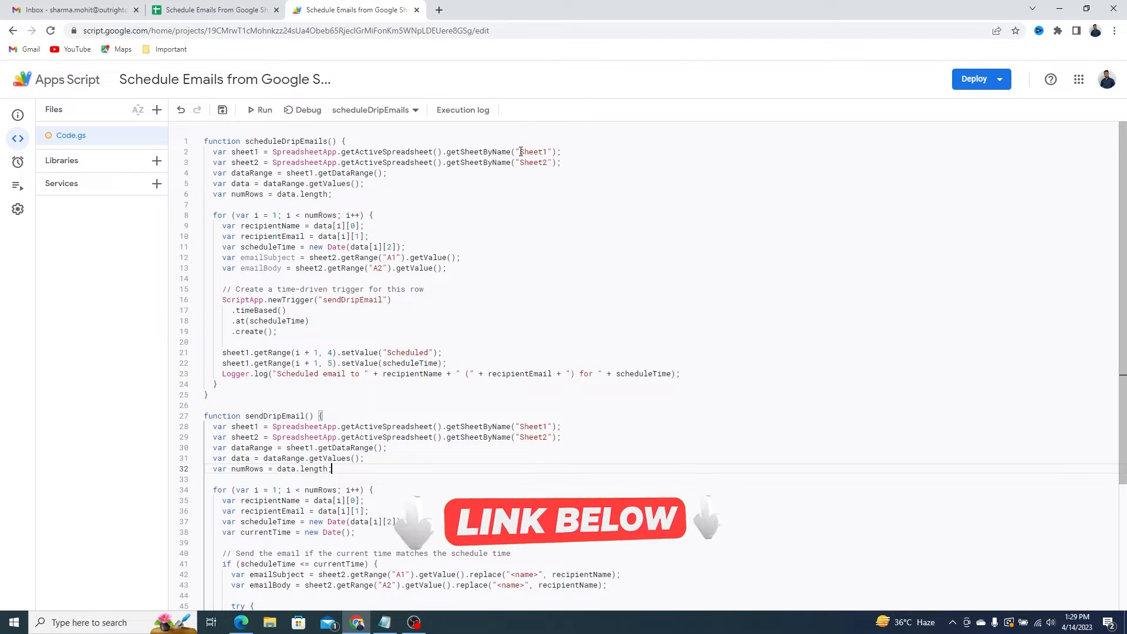
Step: Review the Sheet2 and emailBody references in the code, then save the project
double_click(533, 151)
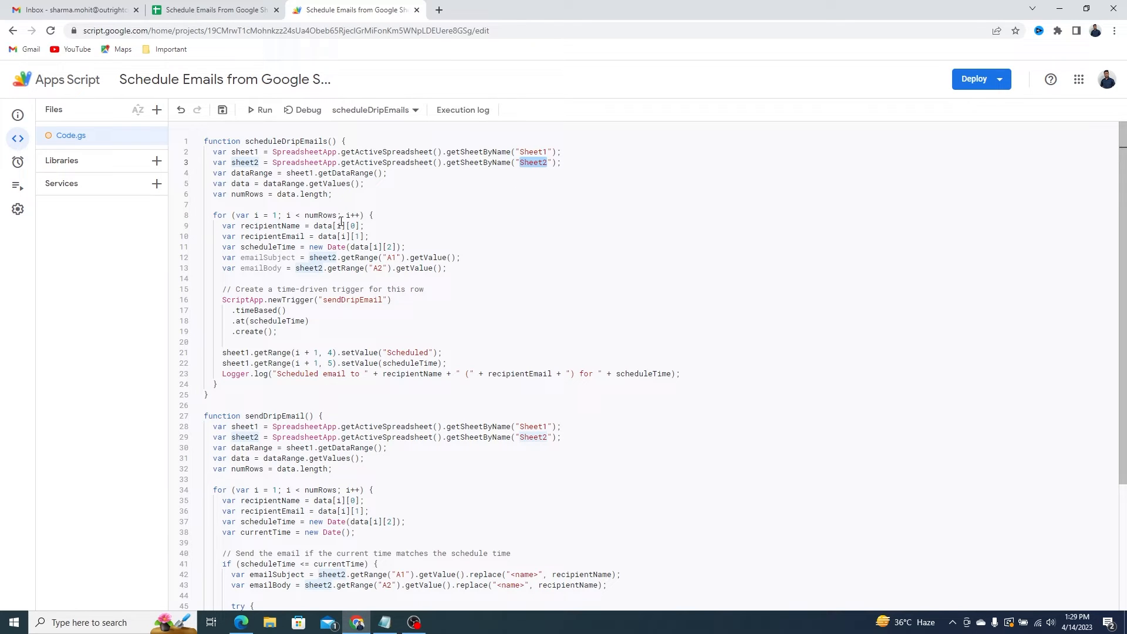
double_click(268, 226)
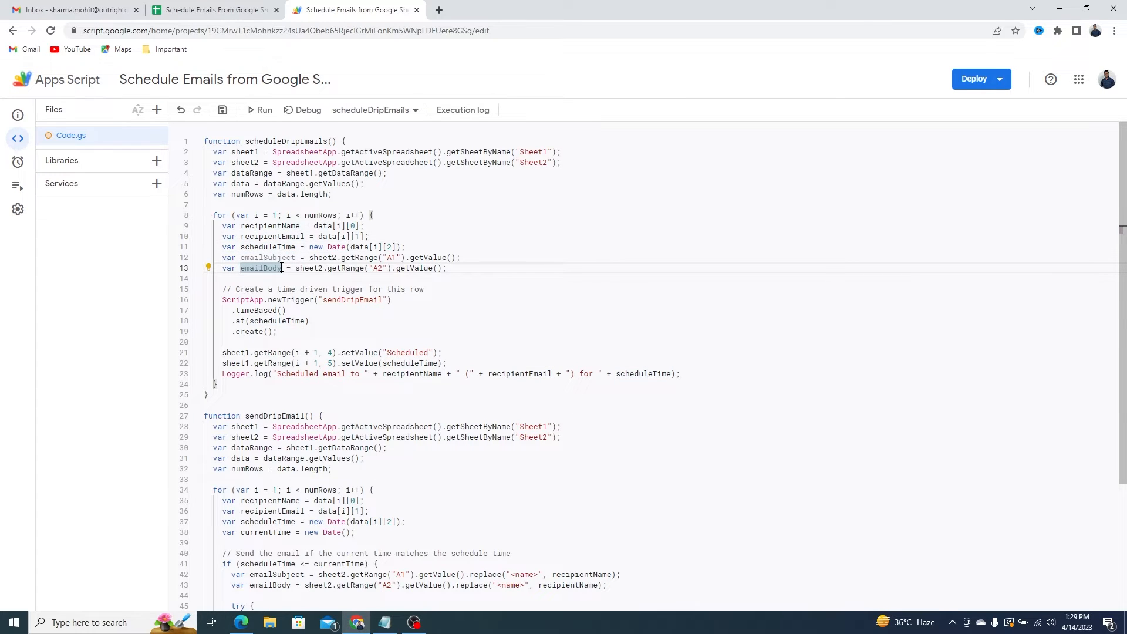
mouse_move(376, 302)
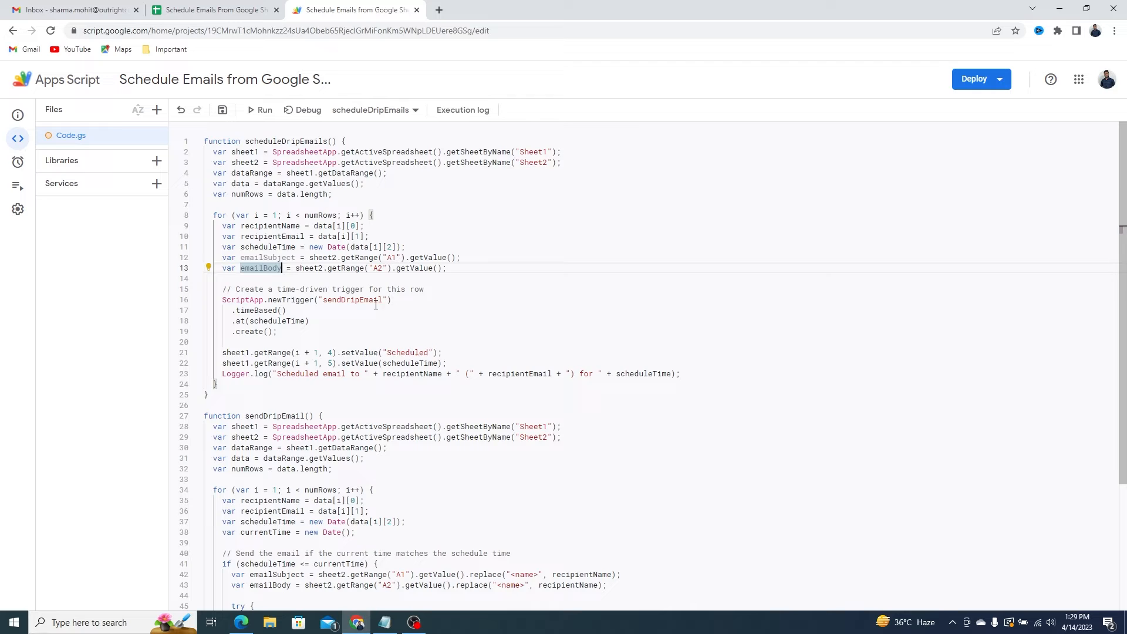
mouse_move(221, 110)
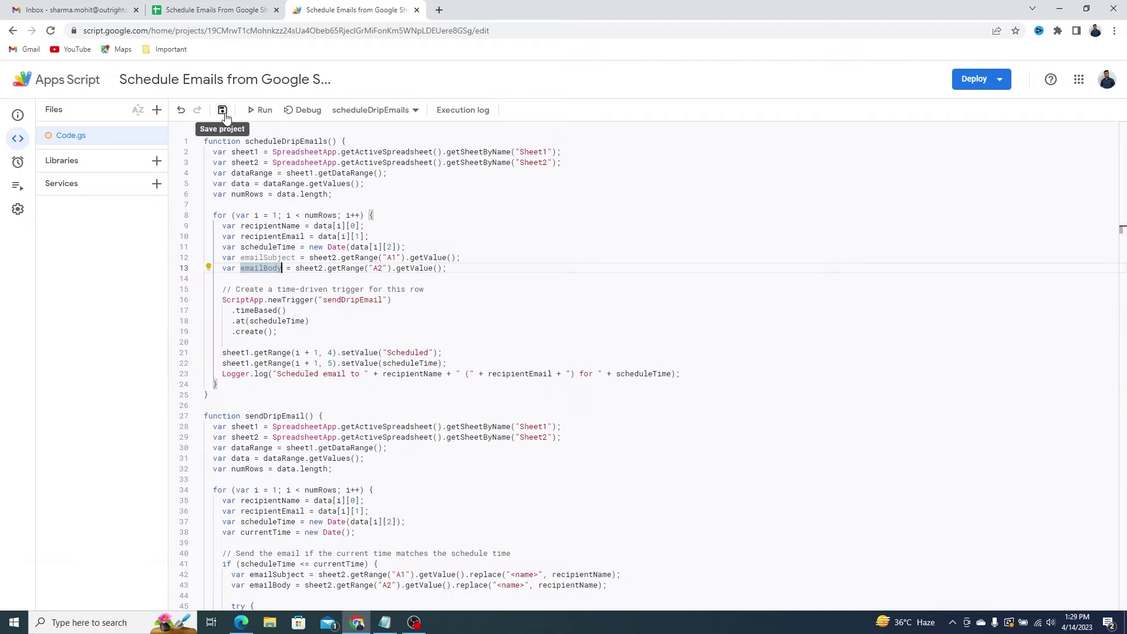
left_click(252, 110)
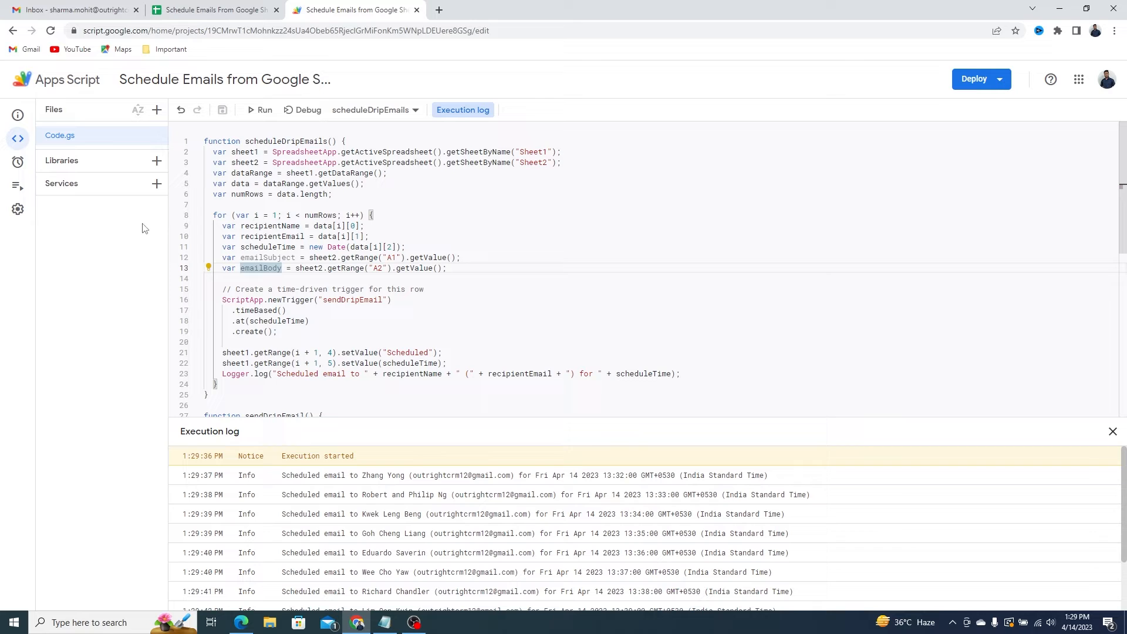
Step: View the project's triggers and inspect one sendDripEmail trigger's send time without changes
left_click(17, 160)
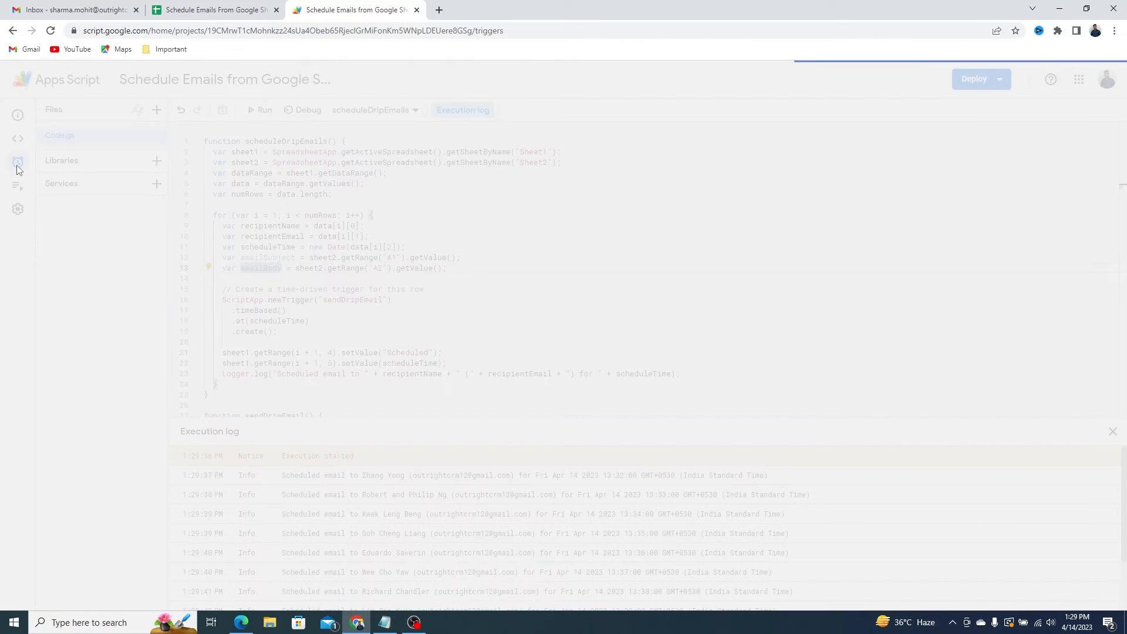
left_click(18, 162)
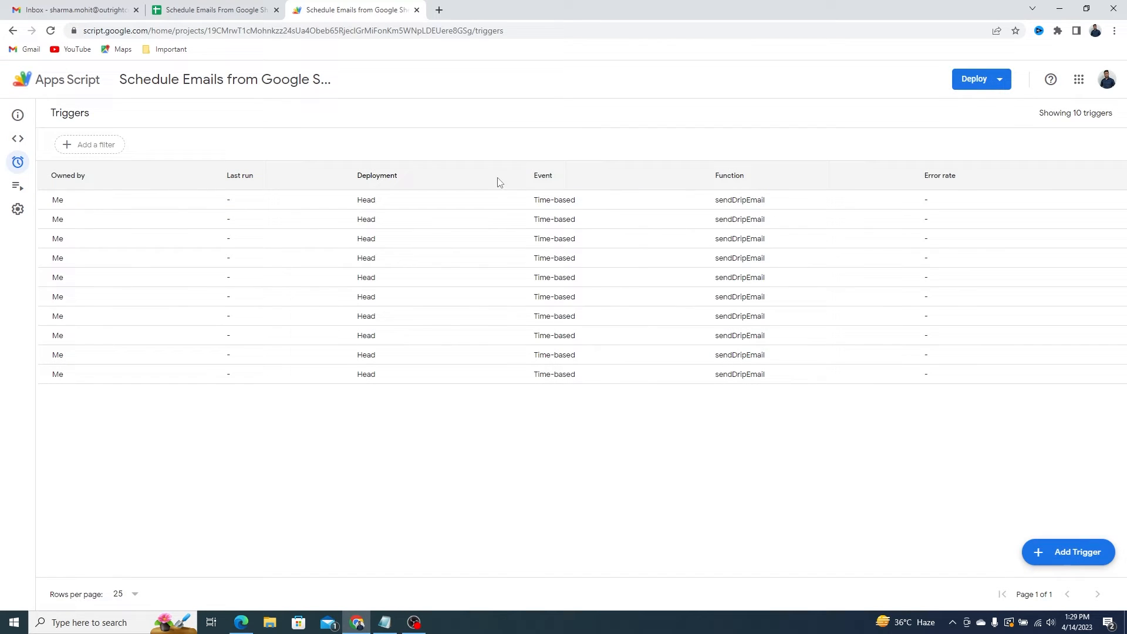
mouse_move(1023, 218)
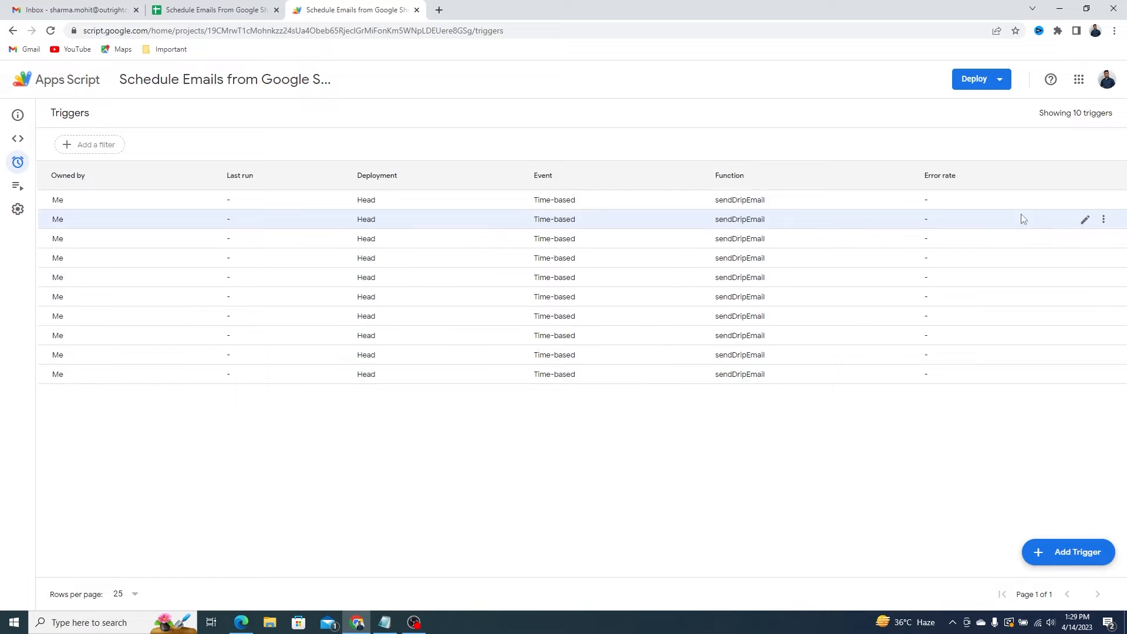
left_click(1084, 219)
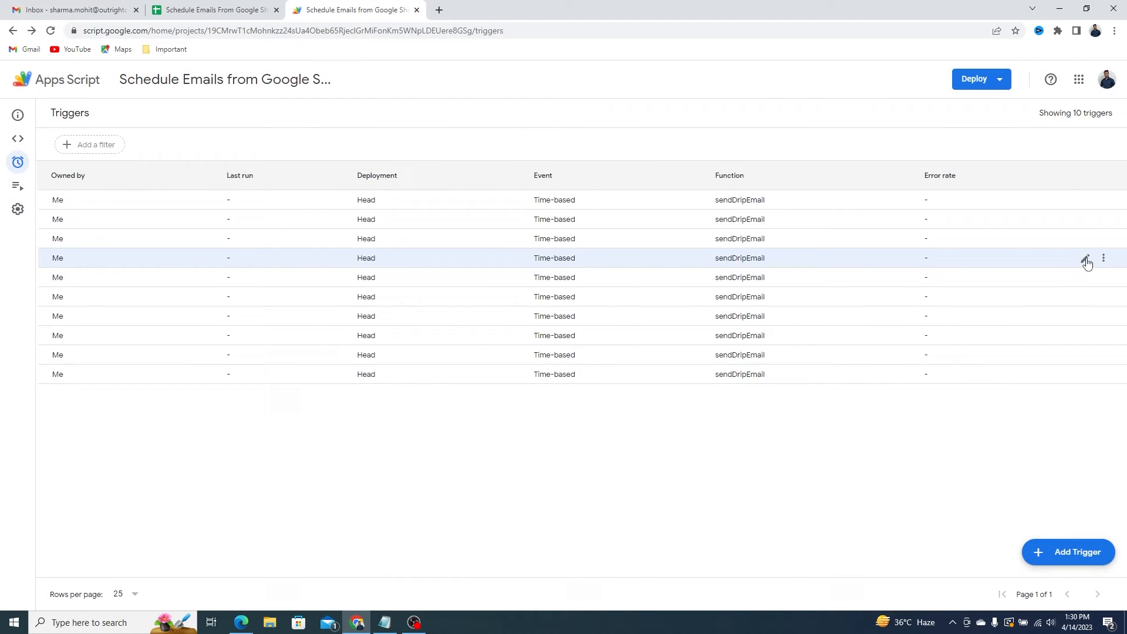
left_click(1085, 257)
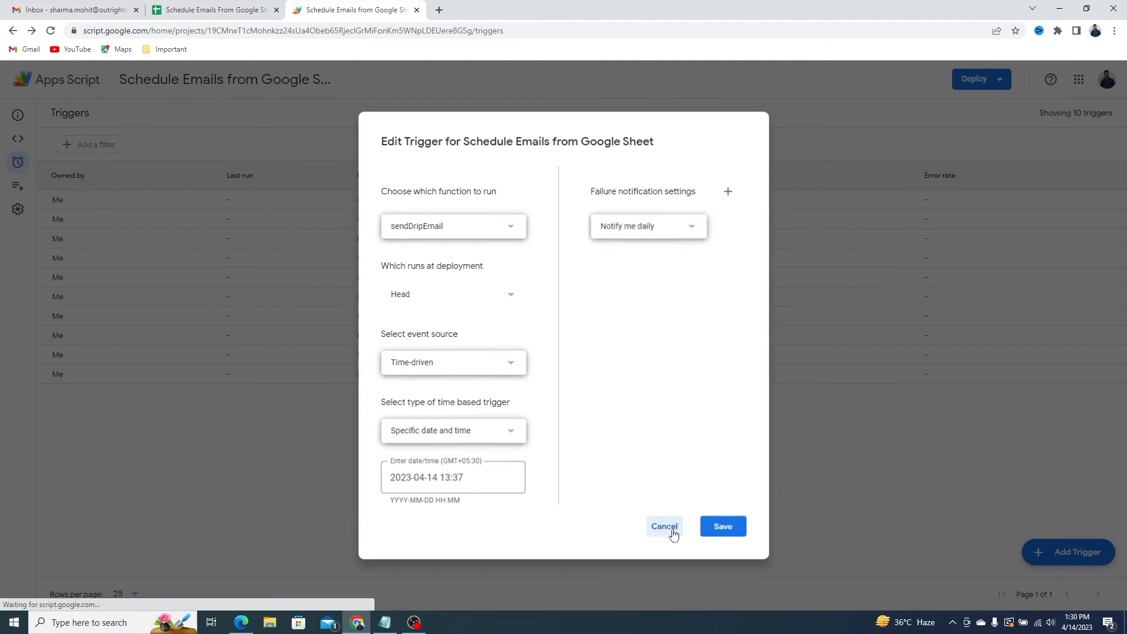
left_click(665, 526)
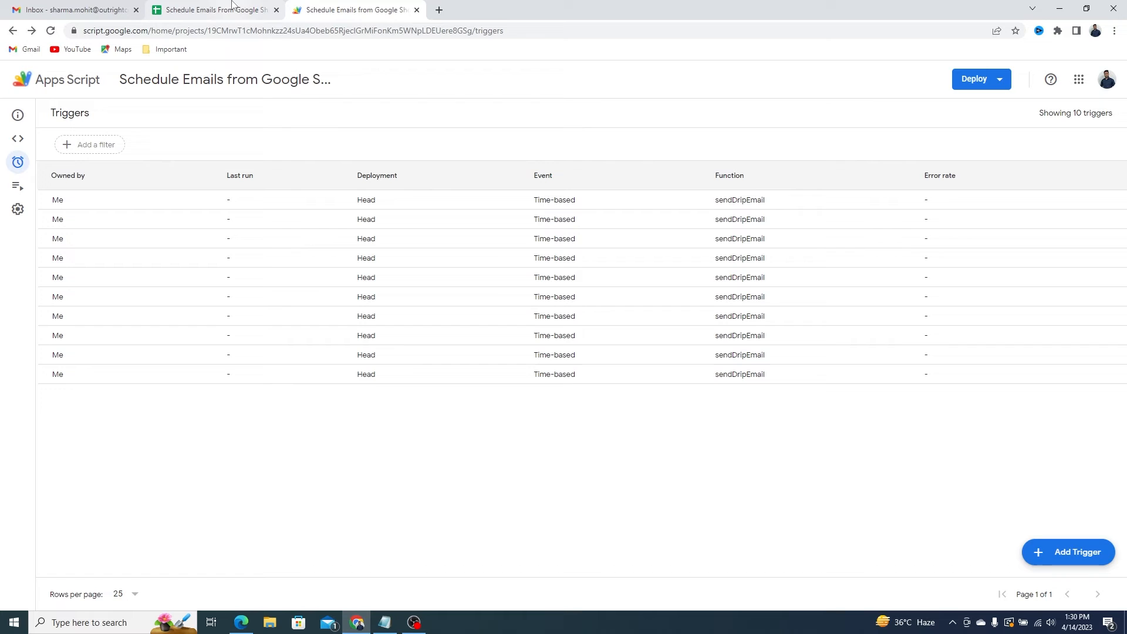
Step: Back in the spreadsheet, inspect the Status, Sent Time and first recipient's Schedule Time
left_click(213, 10)
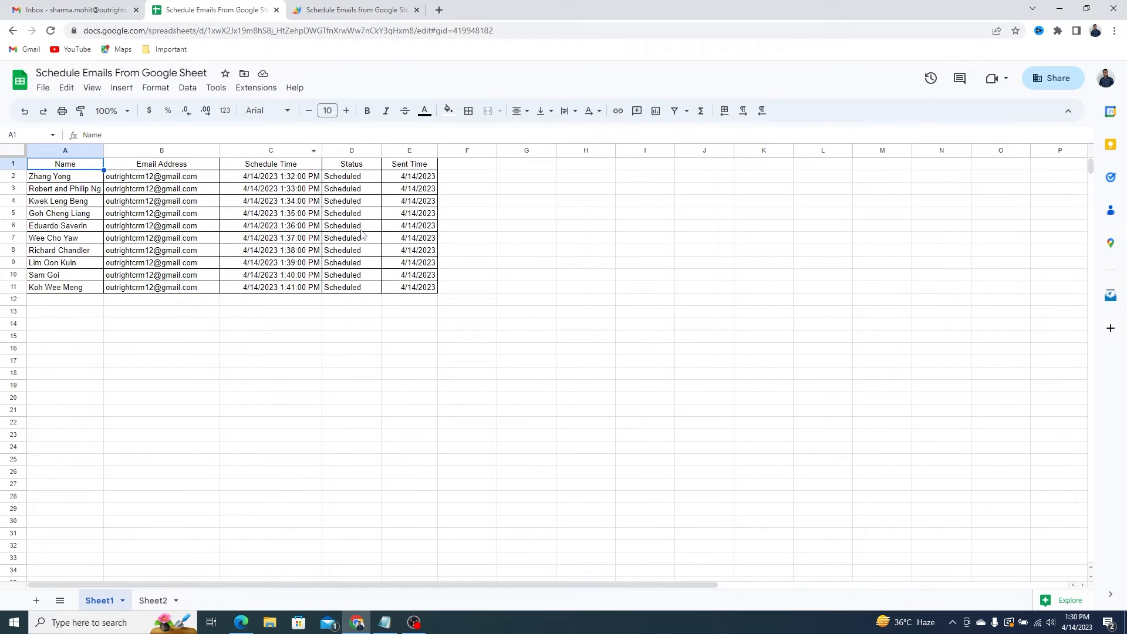
left_click(351, 312)
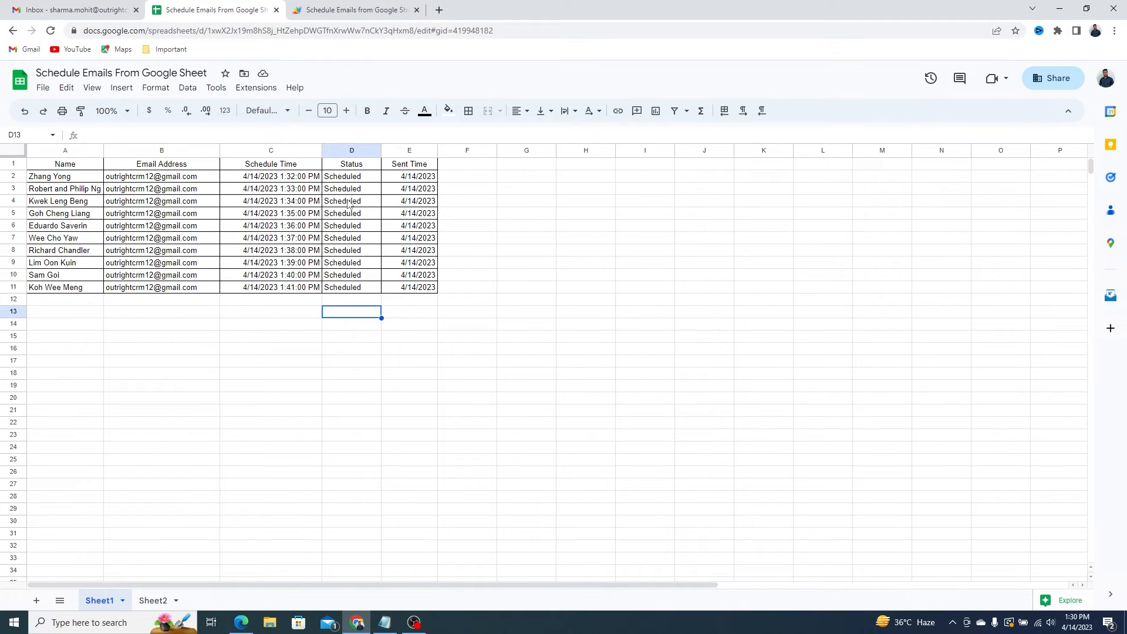
left_click_drag(351, 176, 351, 287)
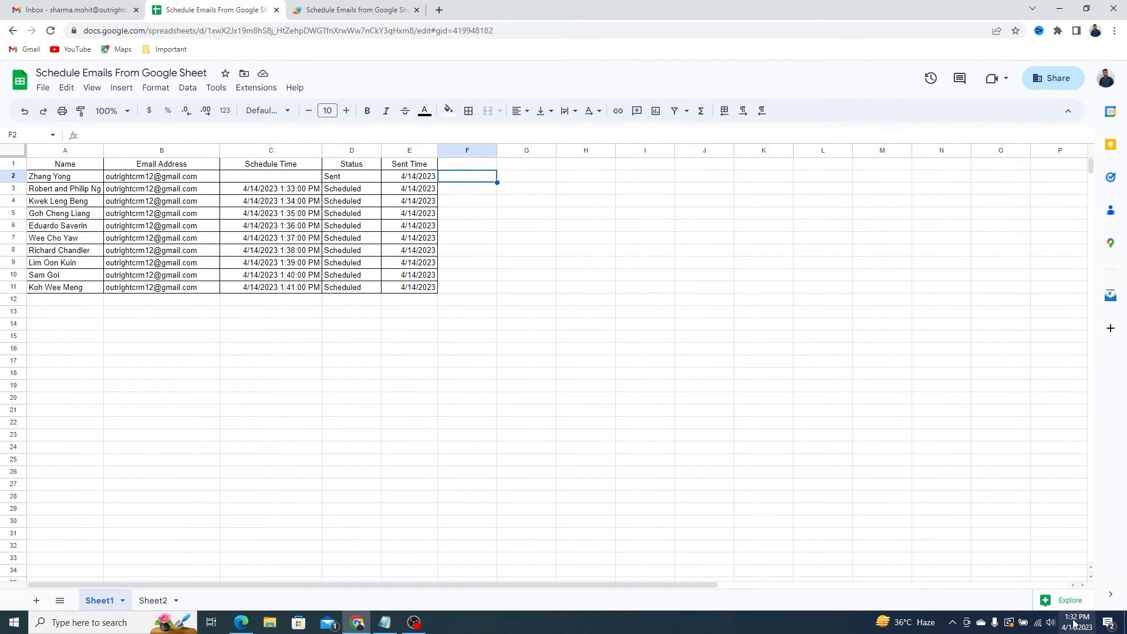
left_click(270, 176)
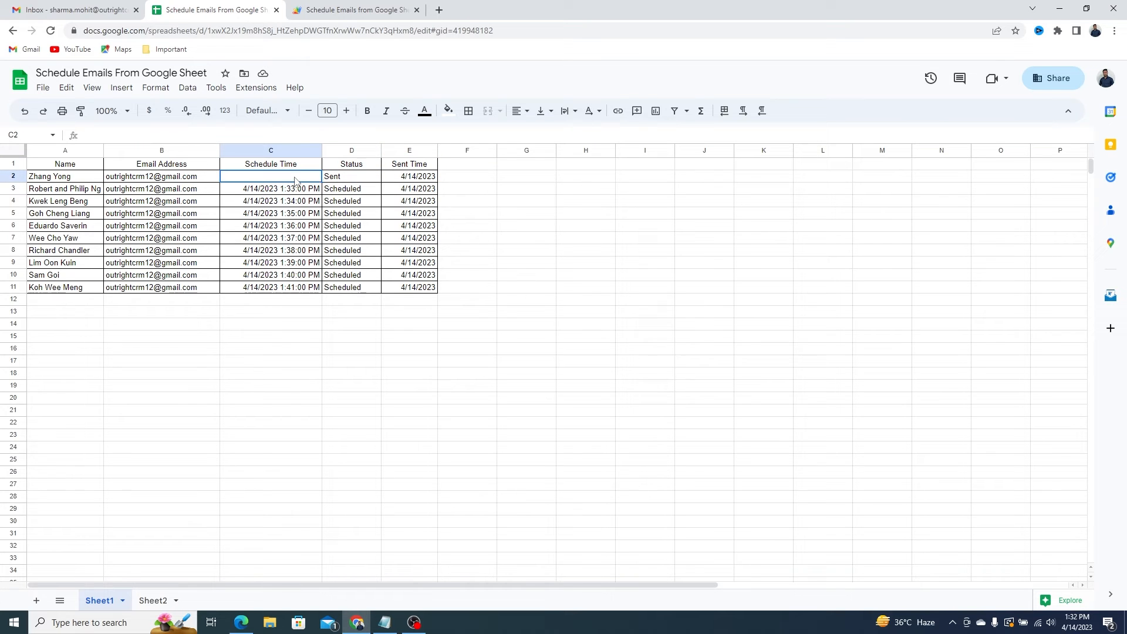
left_click(162, 177)
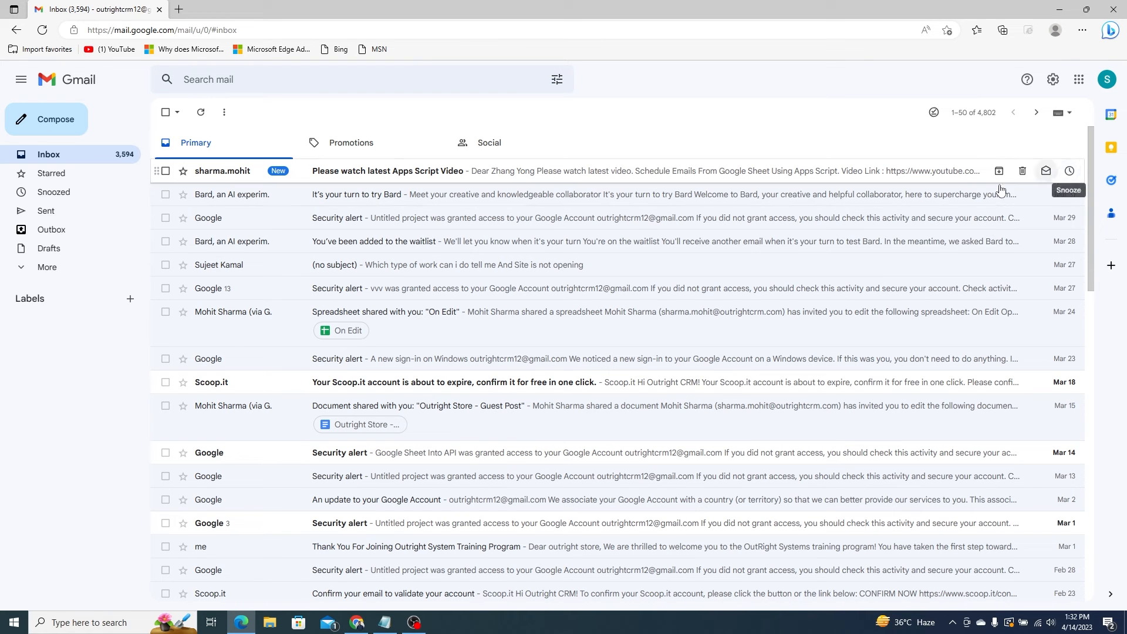
Step: Check the delivered email in Gmail, then deselect the remaining schedule times
left_click(386, 171)
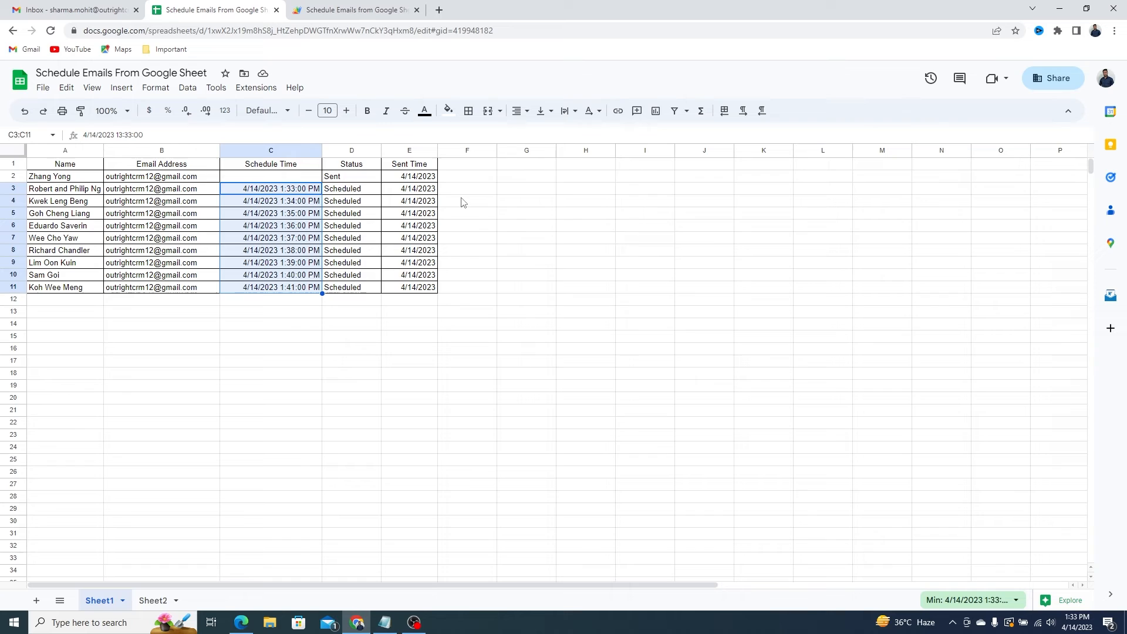
left_click(466, 201)
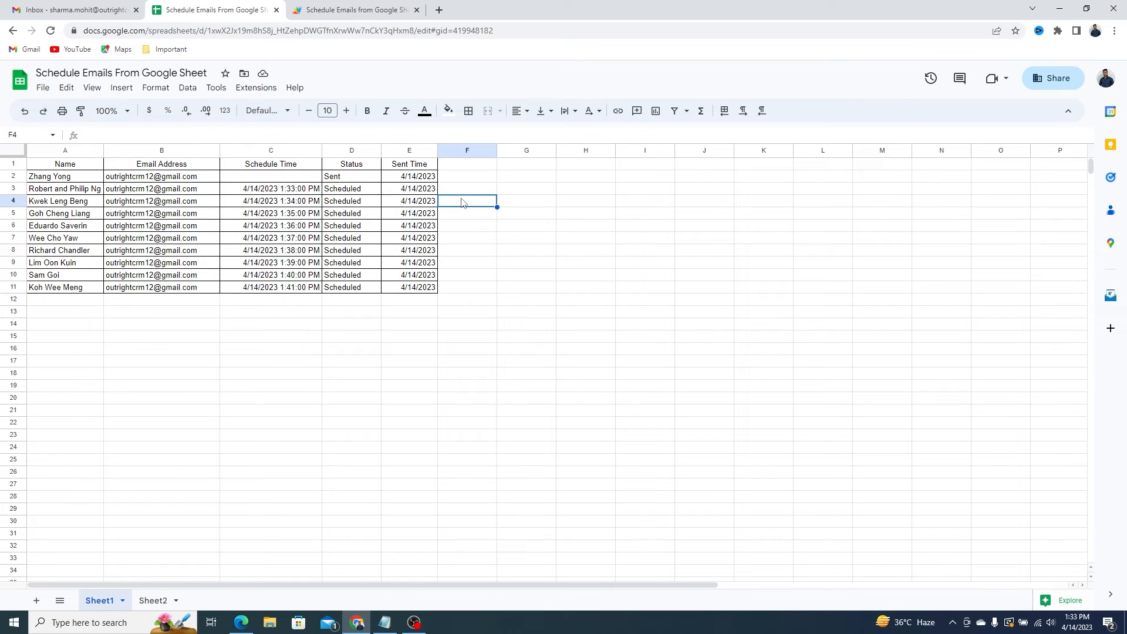